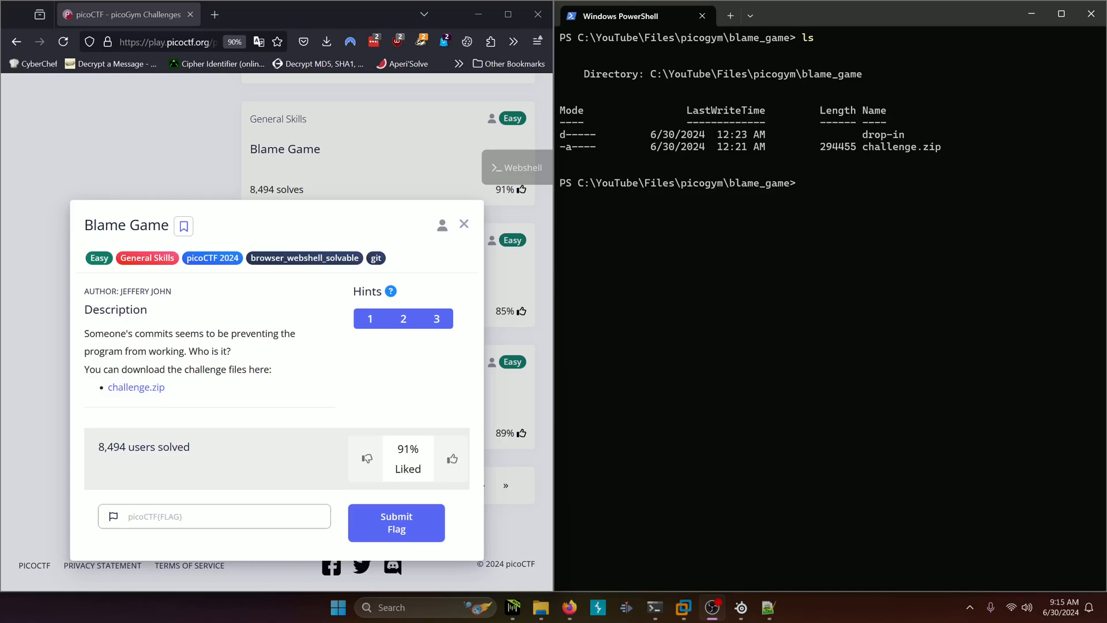
mouse_move(442, 351)
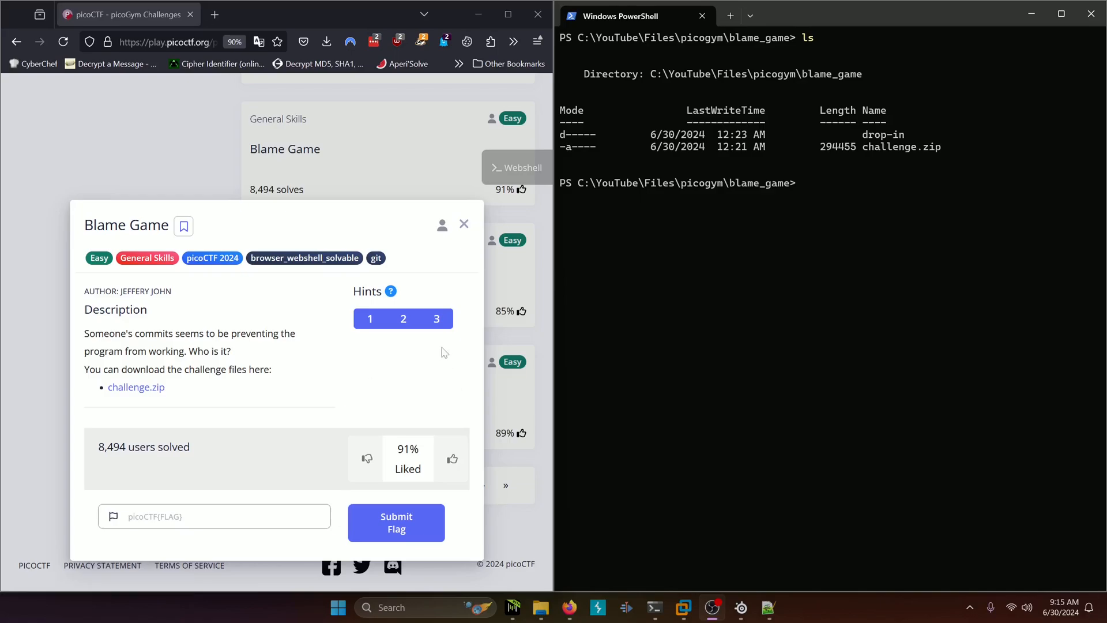
Step: Enter drop-in, list its .git folder and message.py, and print 'Hello, World!'
type("cd .\\drop-in\\")
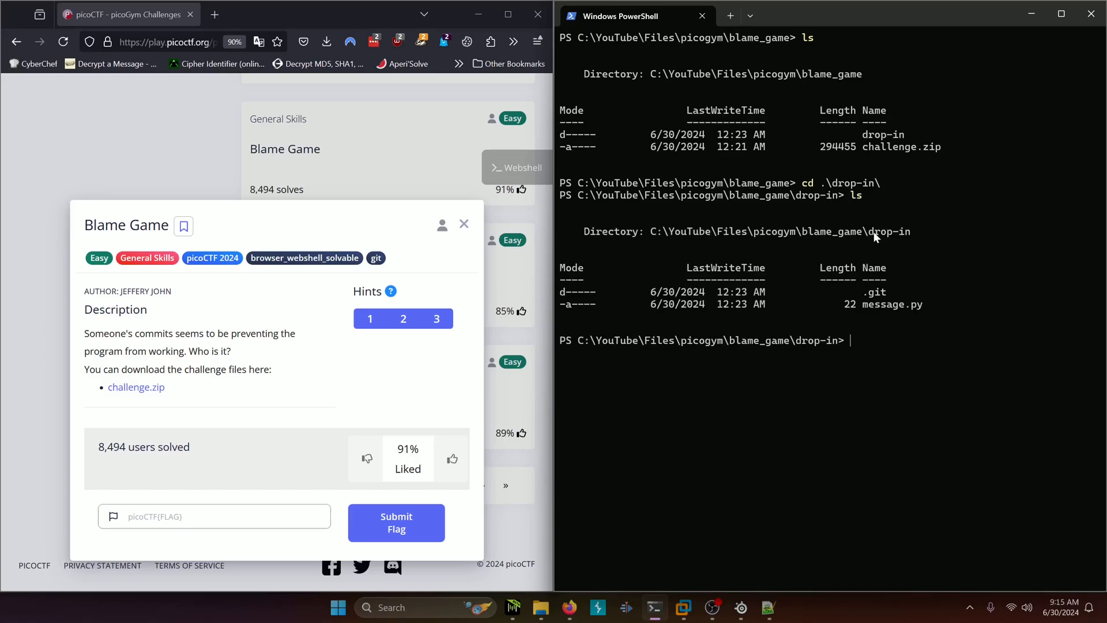
type("cat .\\message.py")
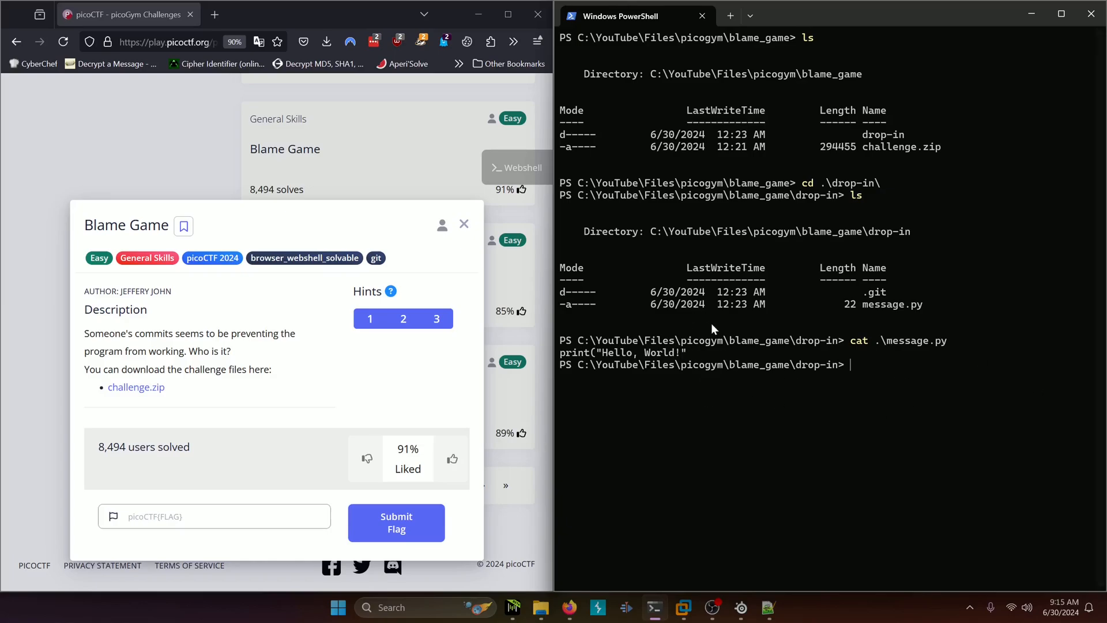
type("cd .")
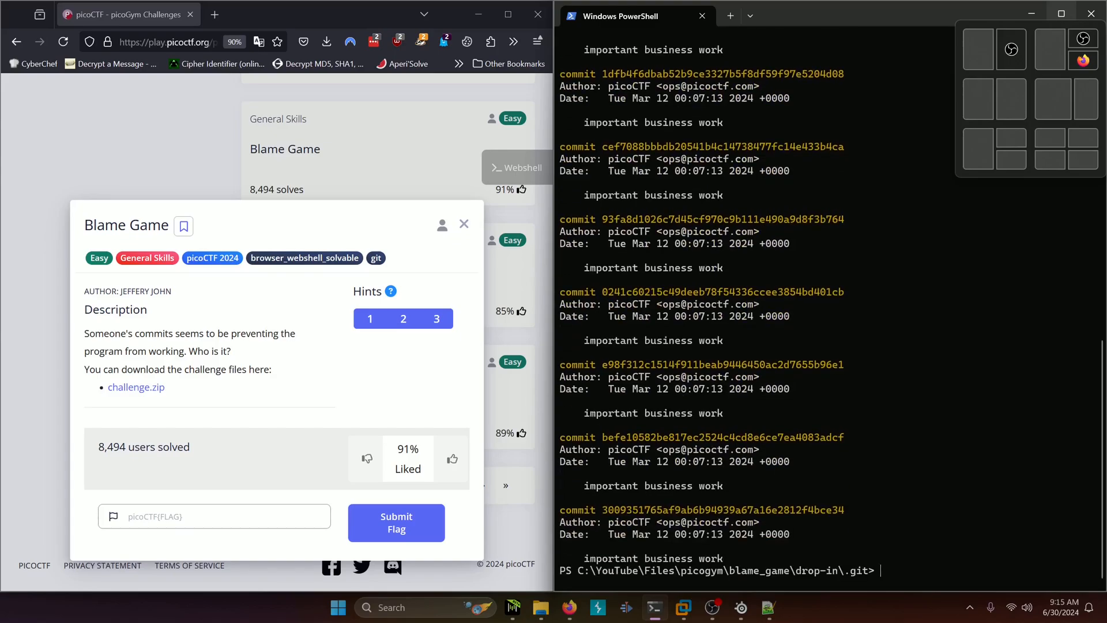
Step: Run git show to display the HEAD commit by picoCTF, 'important business work'
type("gi")
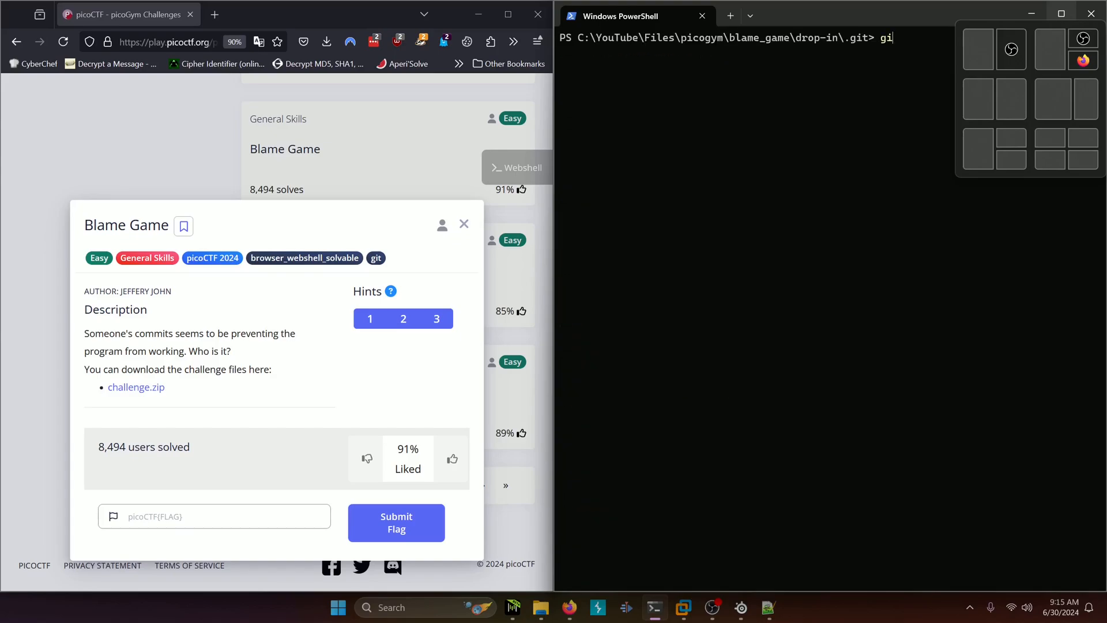
key("Return")
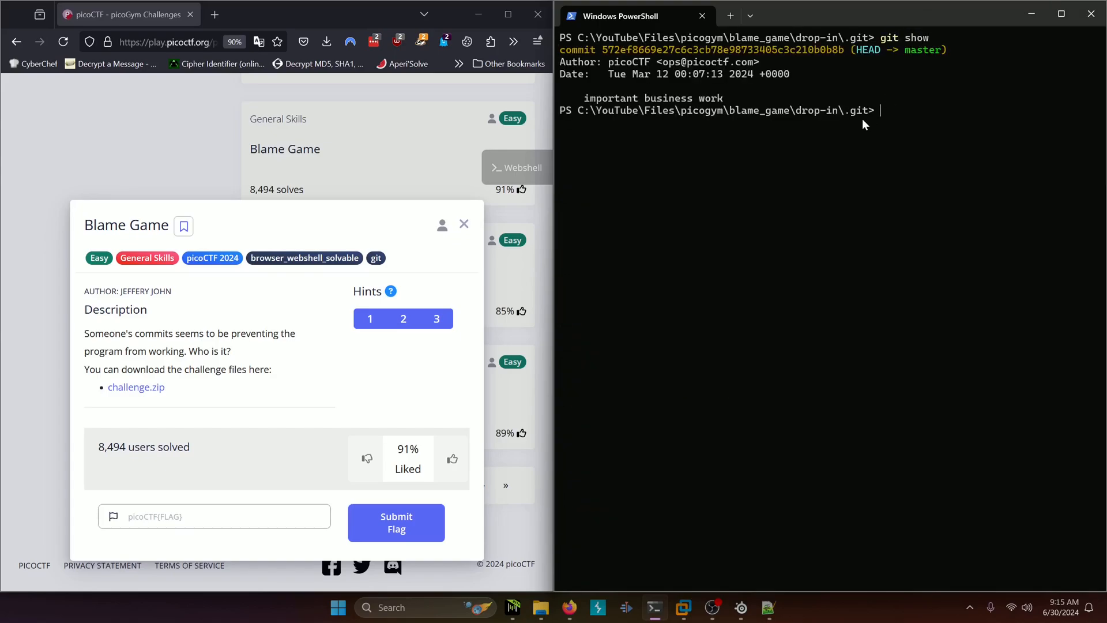
mouse_move(912, 57)
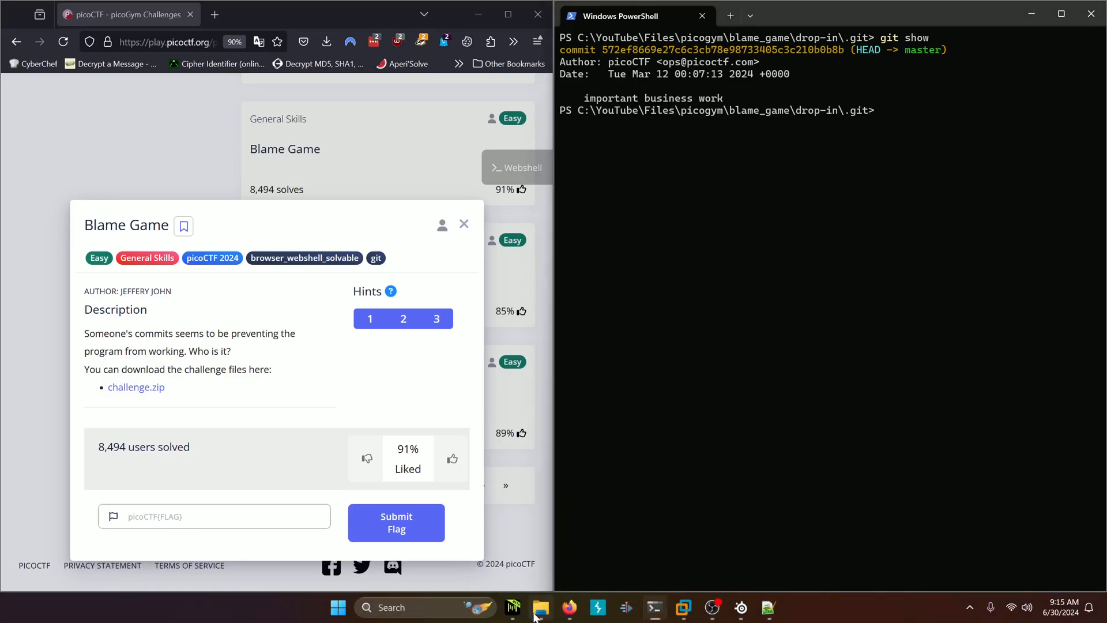
Step: Browse to drop-in\.git\logs and edit the HEAD file with Notepad++
left_click(540, 607)
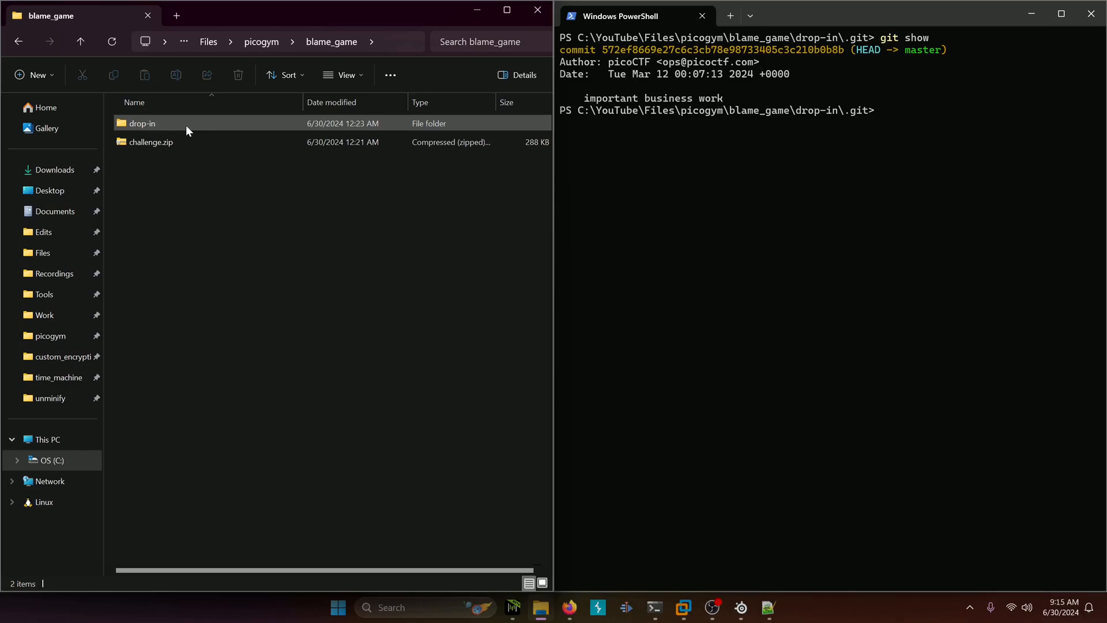
double_click(142, 123)
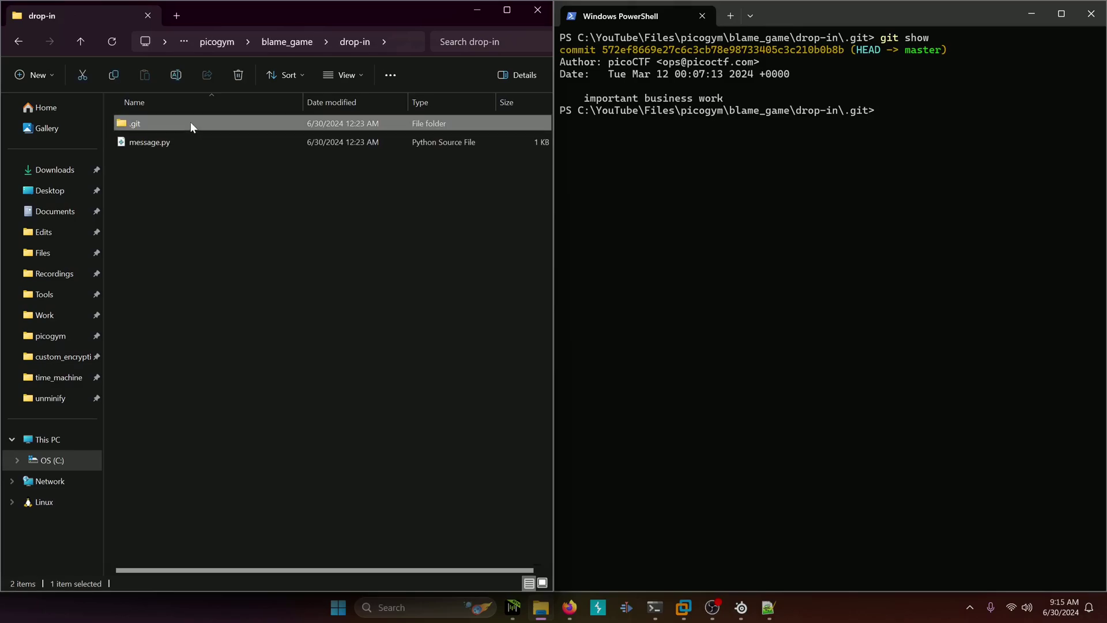
double_click(133, 123)
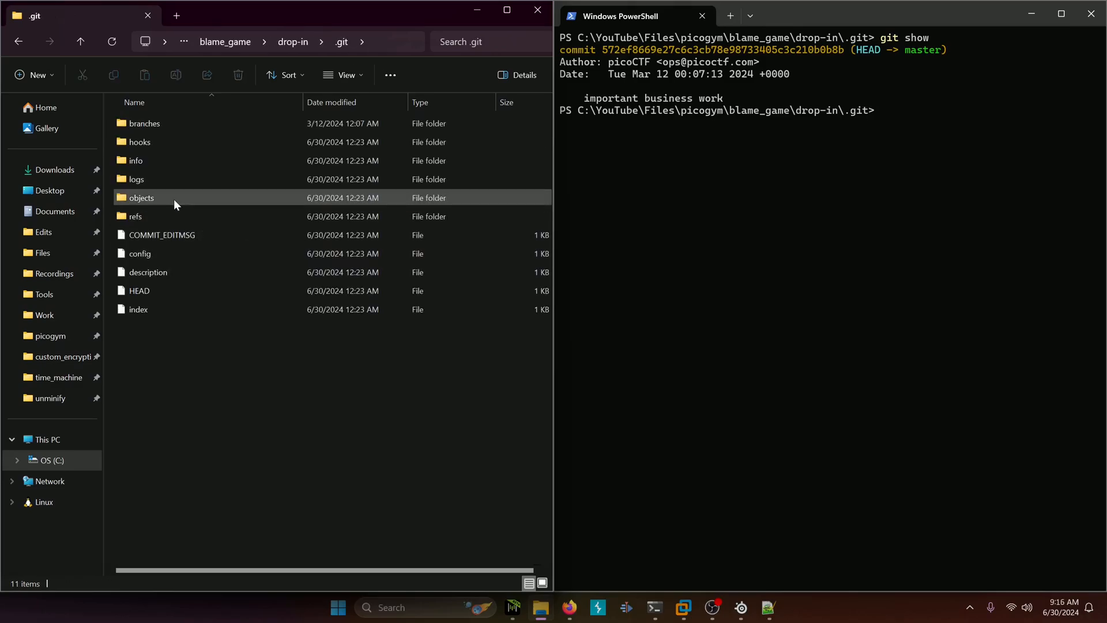
double_click(136, 179)
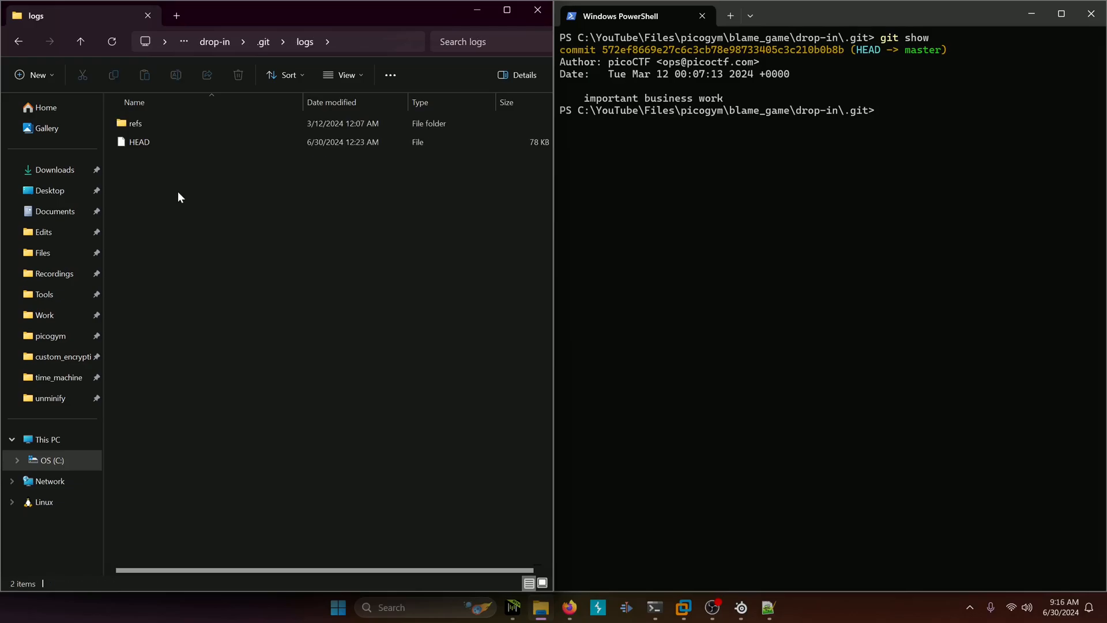
right_click(139, 142)
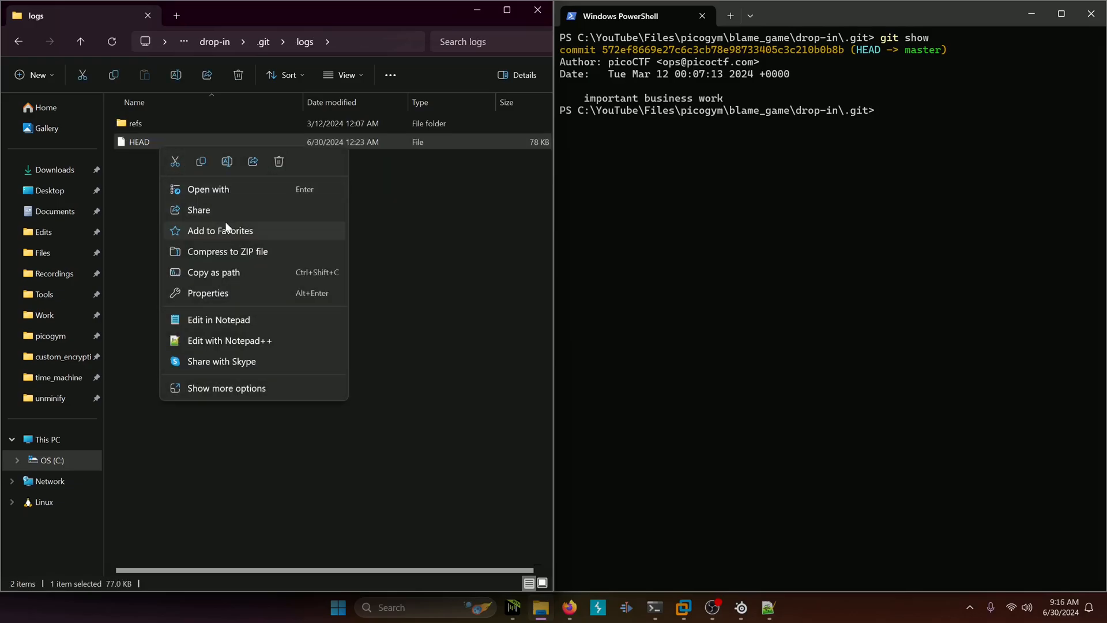
left_click(229, 340)
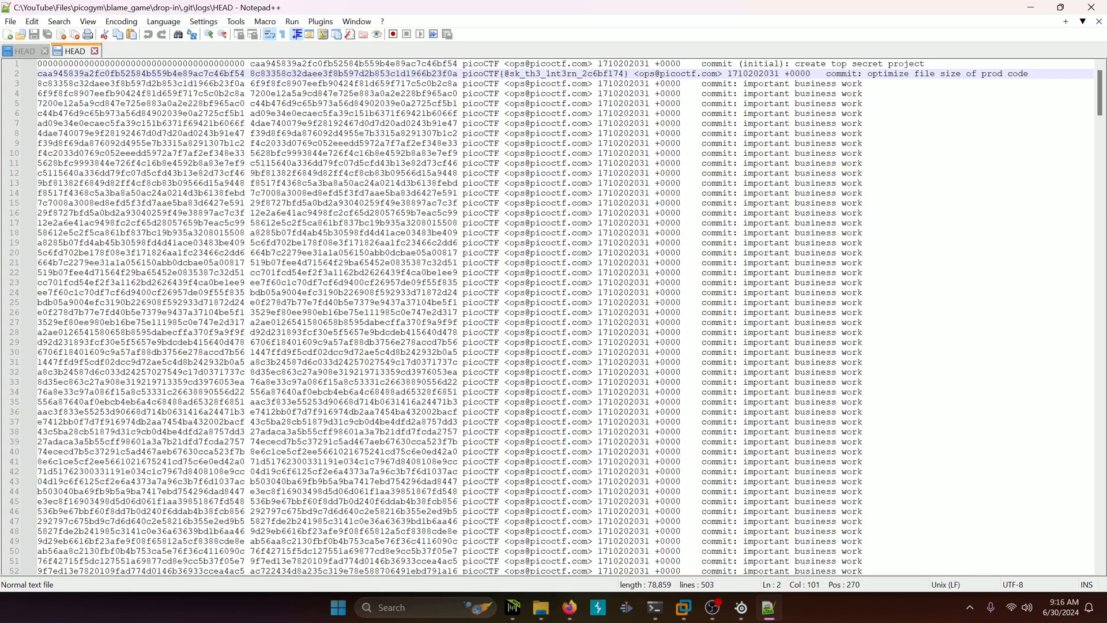
right_click(480, 74)
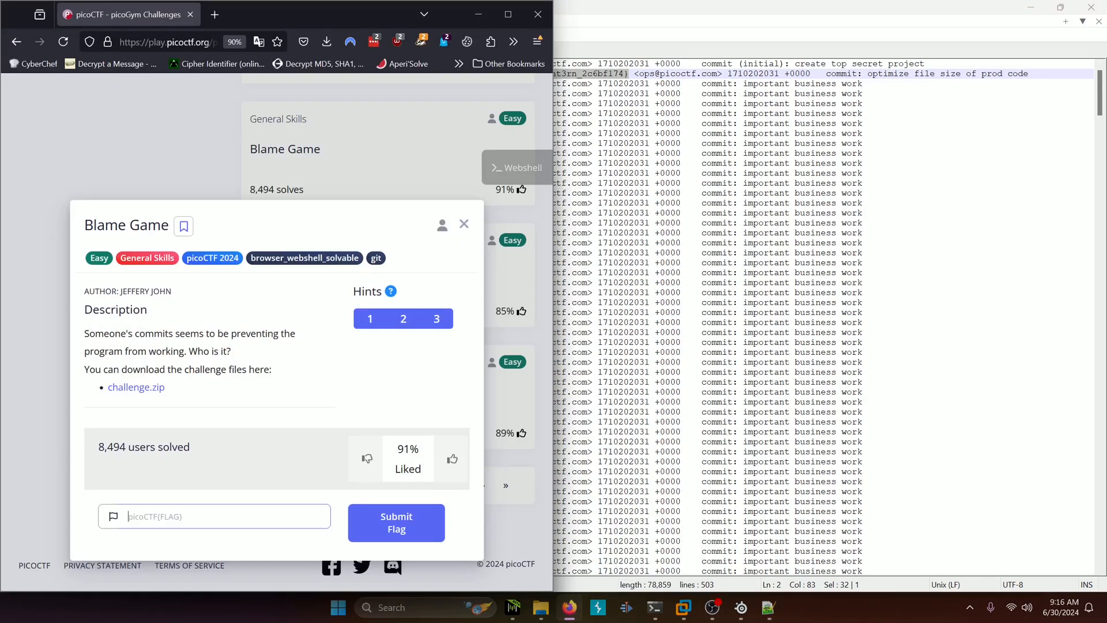
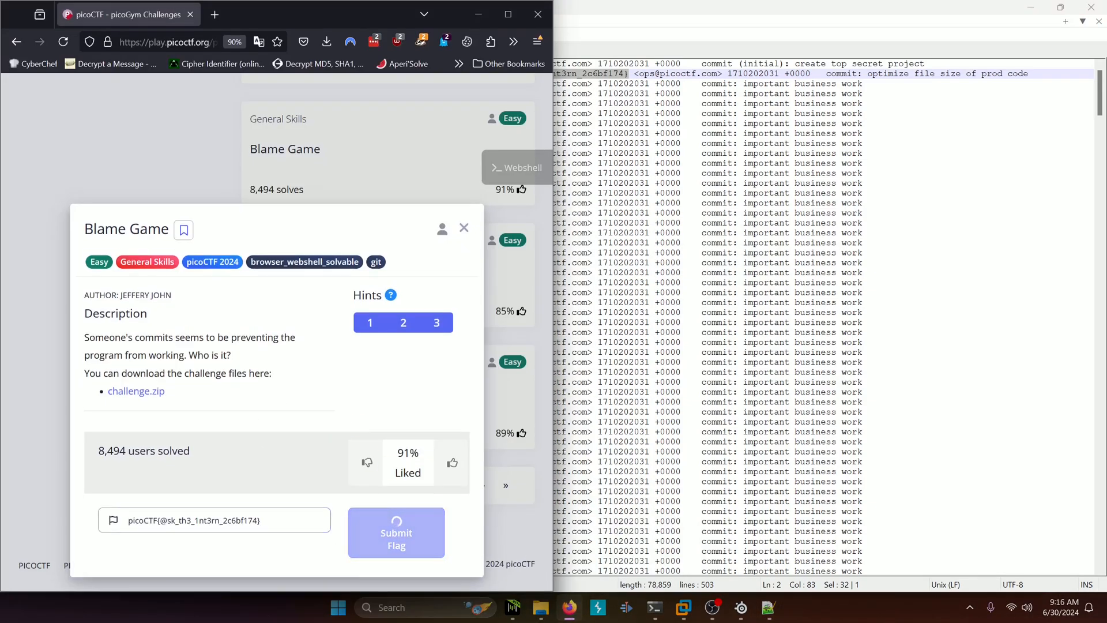
left_click(396, 532)
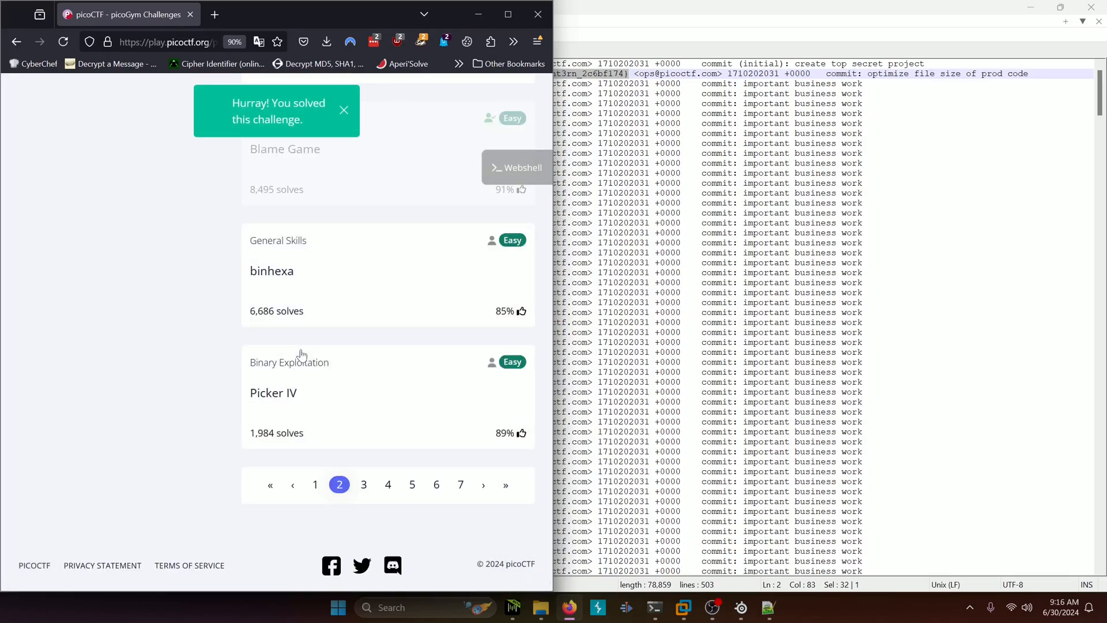
left_click(344, 110)
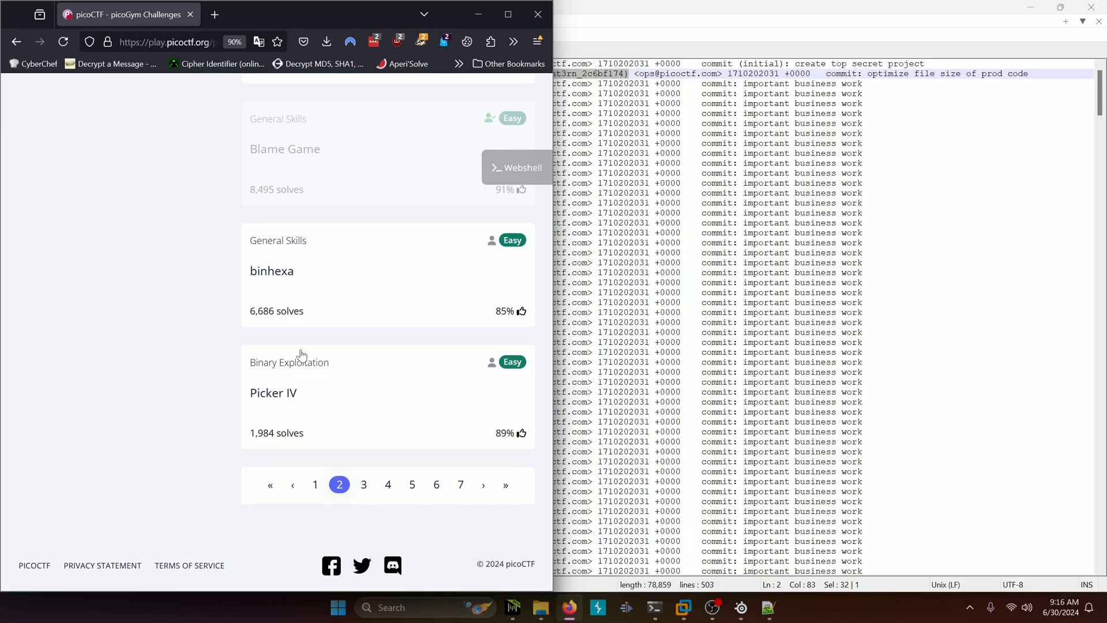